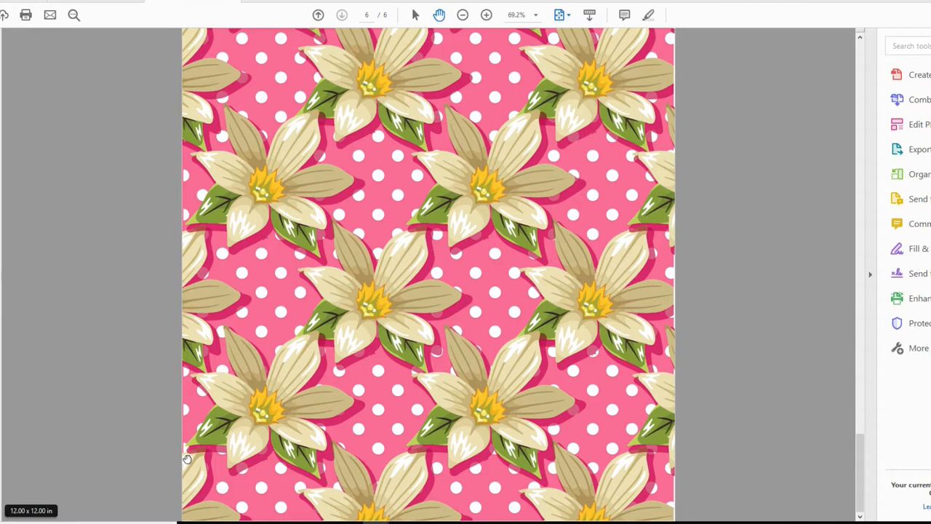
{"action": "mouse_move", "coordinate": [390, 370]}
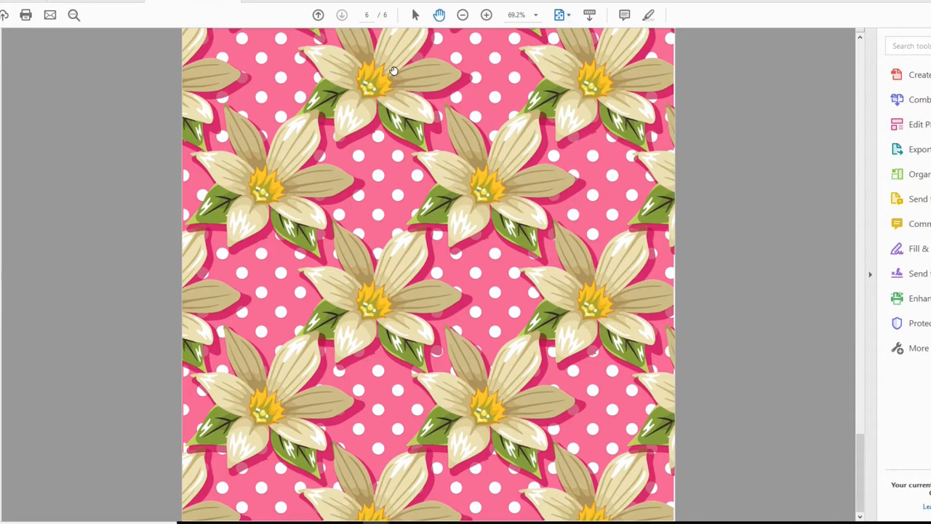
- Advance page by page through the floral papers back to the white lilies on pink polka dots
{"action": "left_click", "coordinate": [486, 15]}
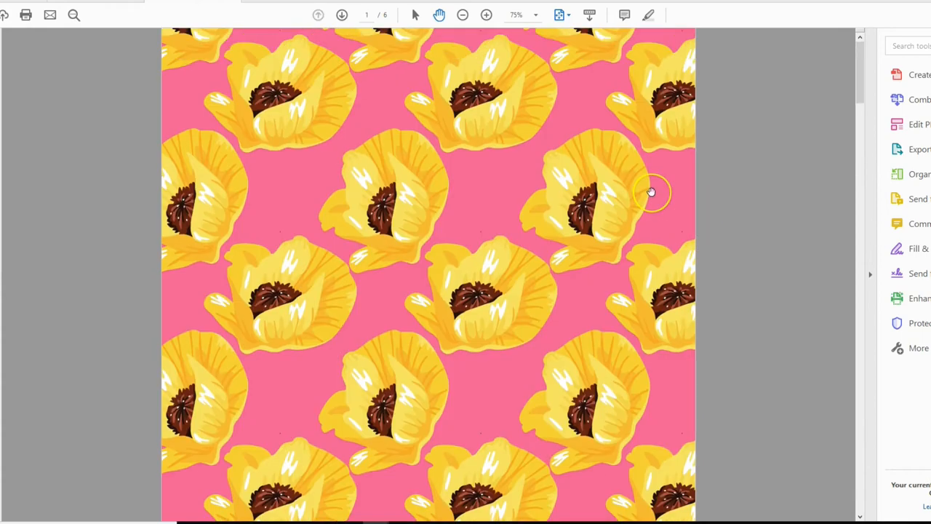
{"action": "mouse_move", "coordinate": [652, 193]}
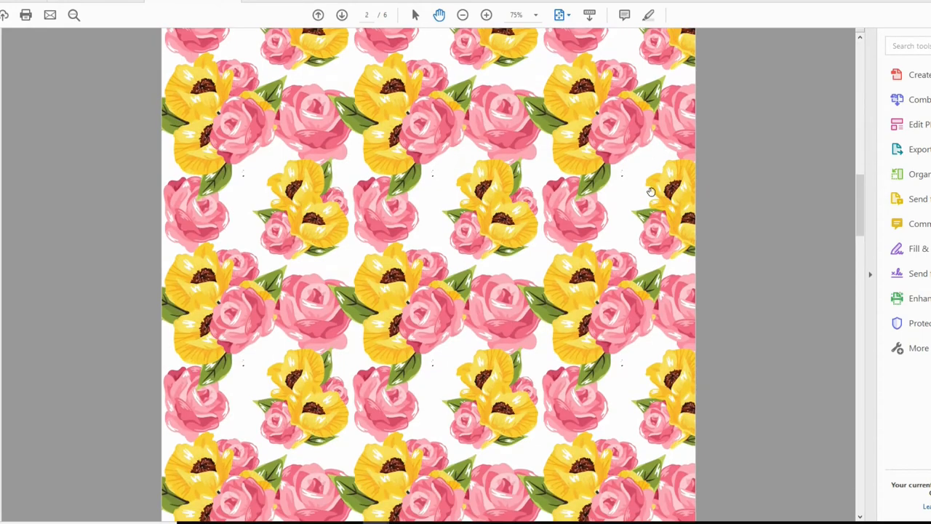
{"action": "left_click", "coordinate": [340, 14]}
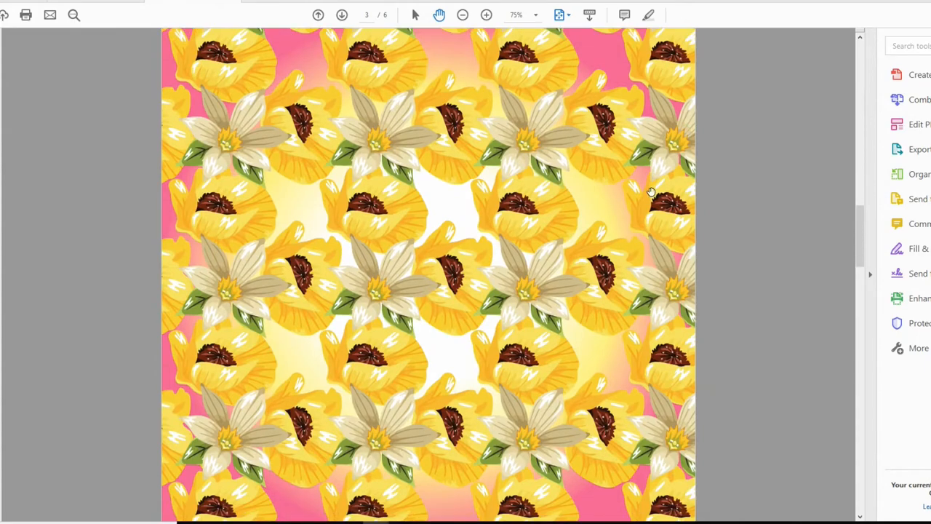
{"action": "left_click", "coordinate": [340, 14]}
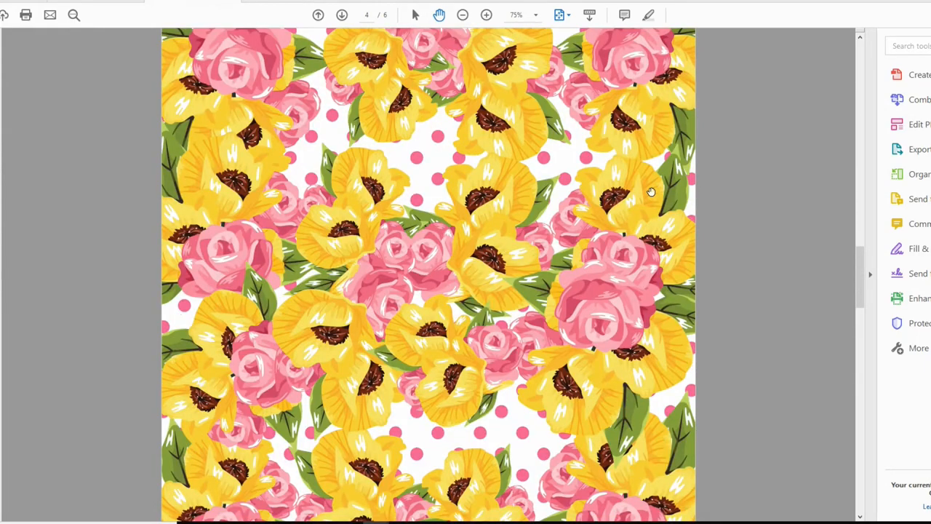
{"action": "left_click", "coordinate": [341, 15]}
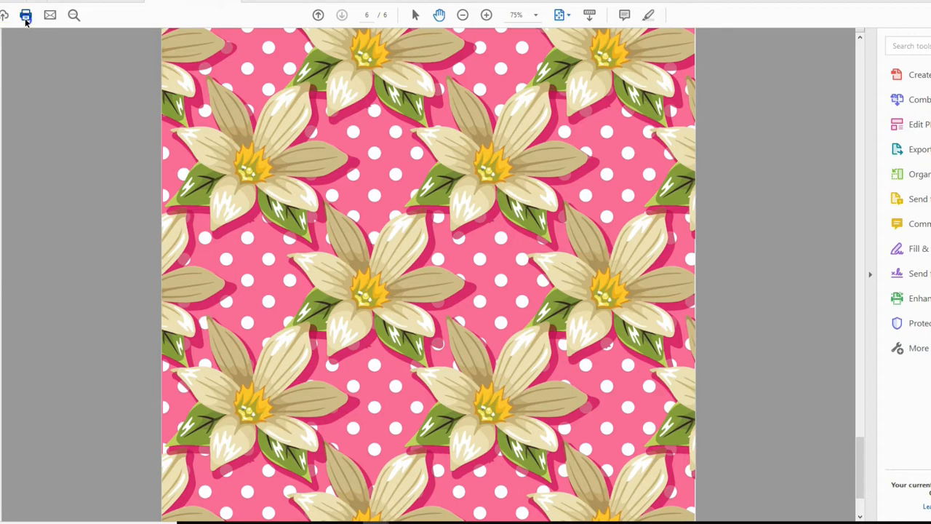
- Bring up the Print dialog and preview the white-lily page in Landscape at Custom Scale 100%
{"action": "left_click", "coordinate": [26, 14]}
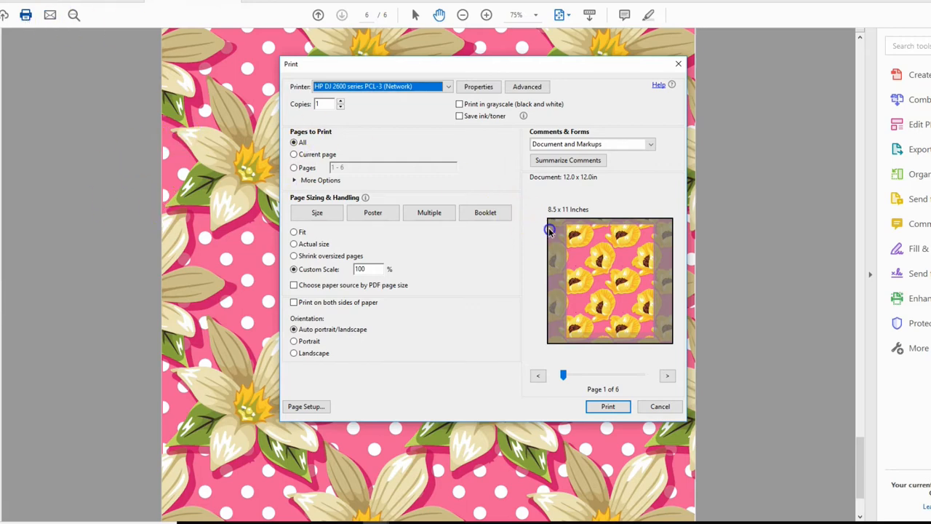
{"action": "mouse_move", "coordinate": [608, 275]}
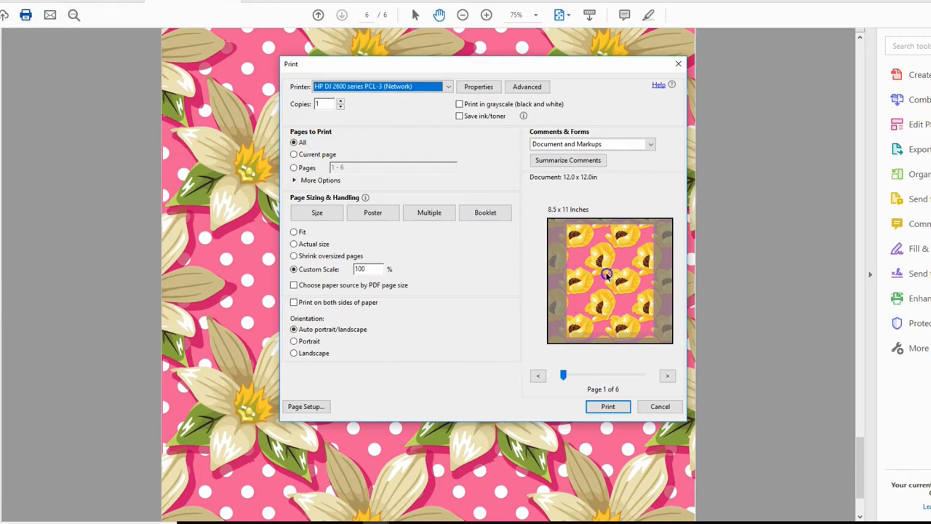
{"action": "mouse_move", "coordinate": [328, 361]}
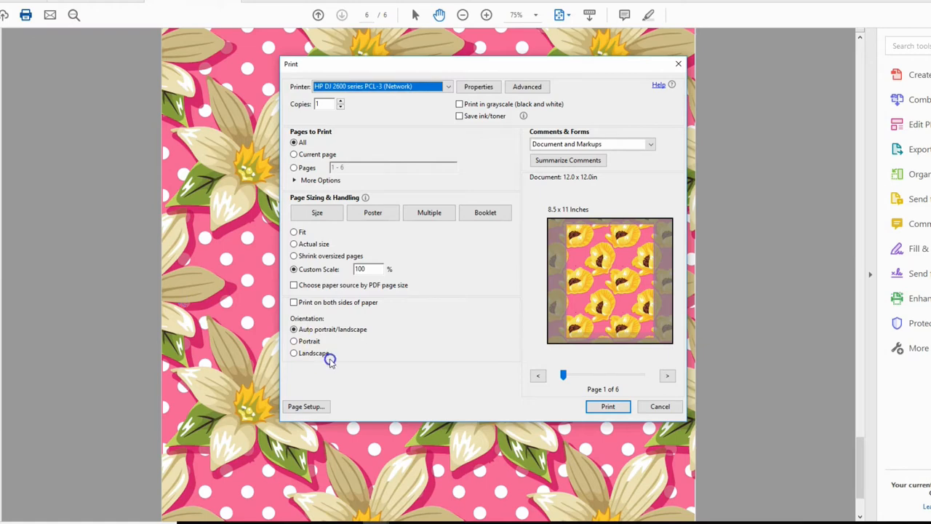
{"action": "mouse_move", "coordinate": [311, 341]}
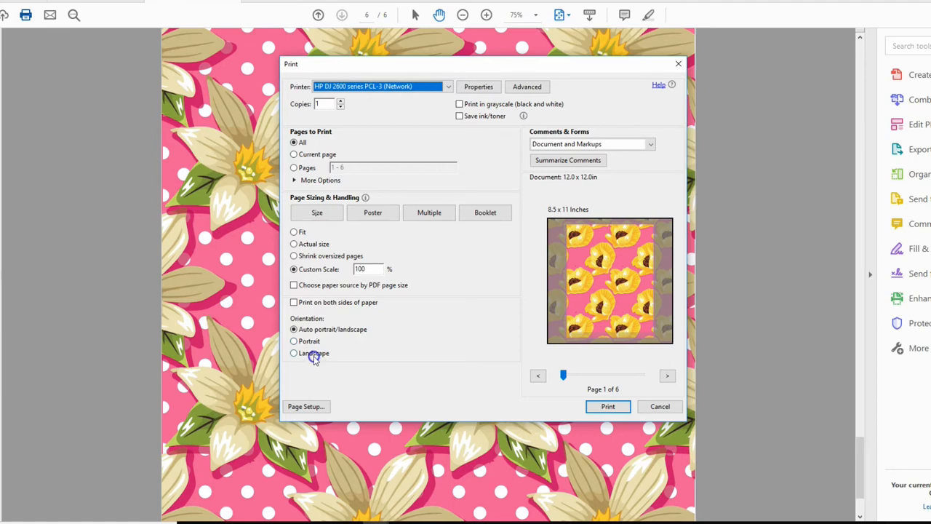
{"action": "left_click", "coordinate": [294, 353]}
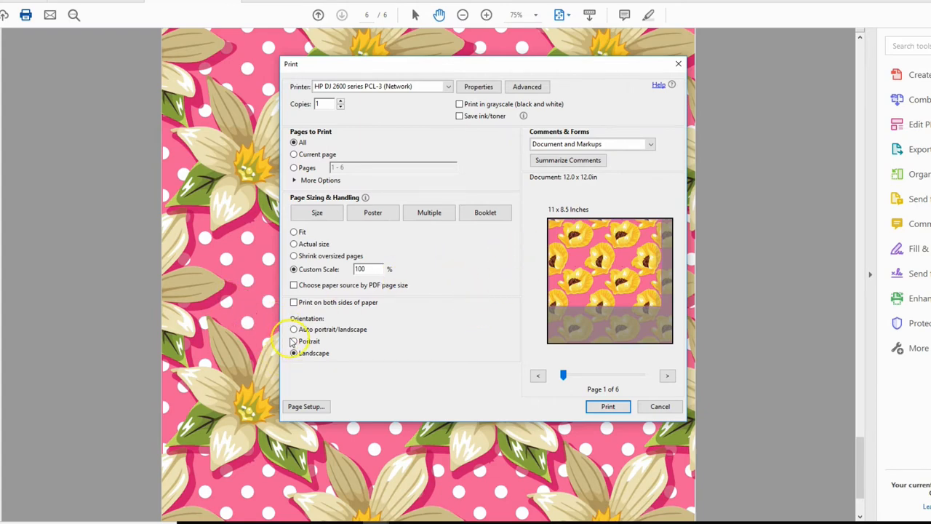
{"action": "left_click", "coordinate": [294, 353]}
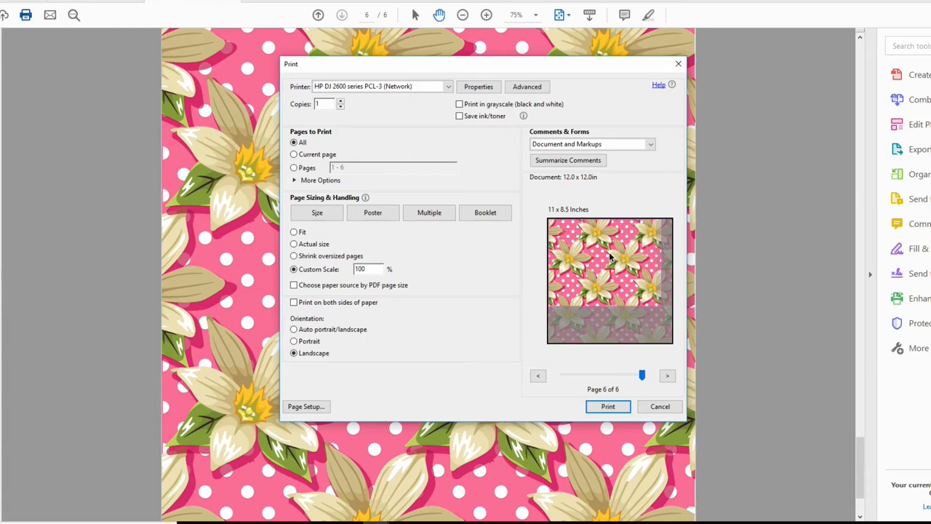
{"action": "mouse_move", "coordinate": [364, 200]}
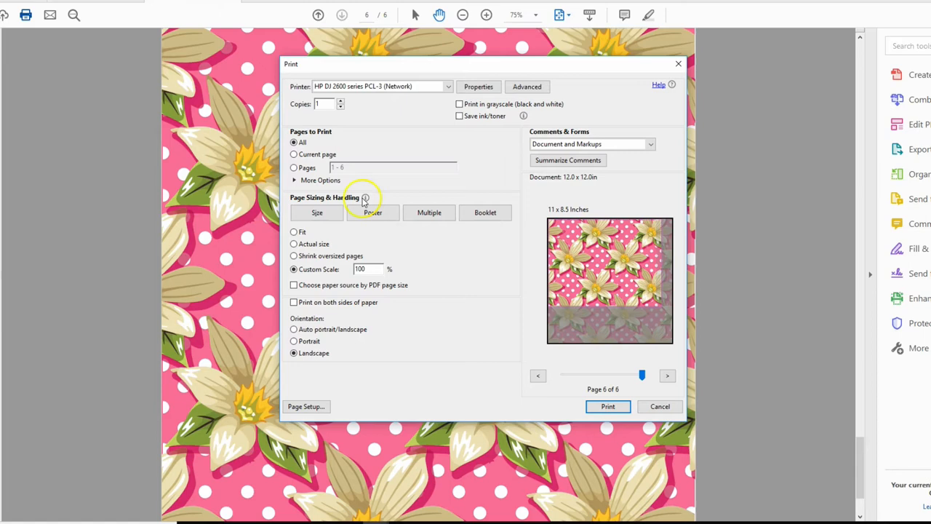
{"action": "mouse_move", "coordinate": [22, 119]}
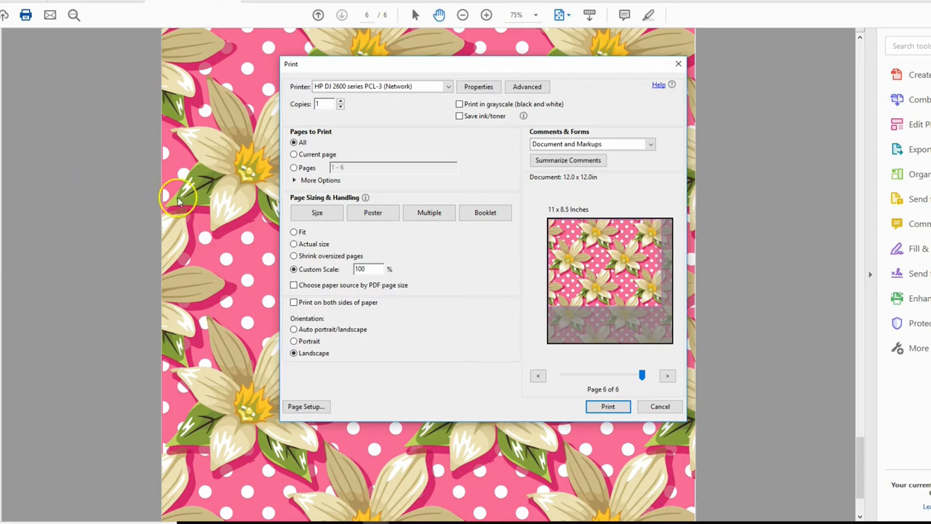
{"action": "mouse_move", "coordinate": [309, 346]}
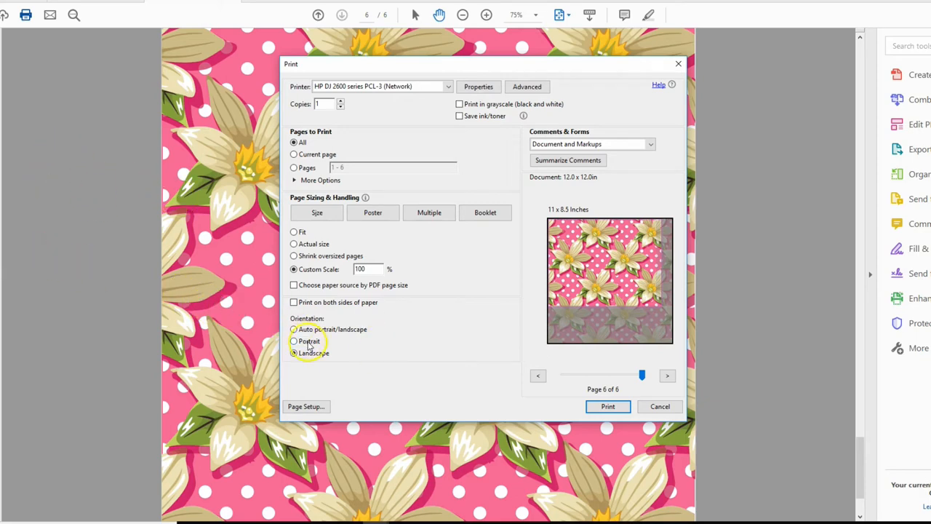
- Preview in Portrait at Actual size, then Custom Scale 100%, then Auto portrait/landscape
{"action": "left_click", "coordinate": [293, 341]}
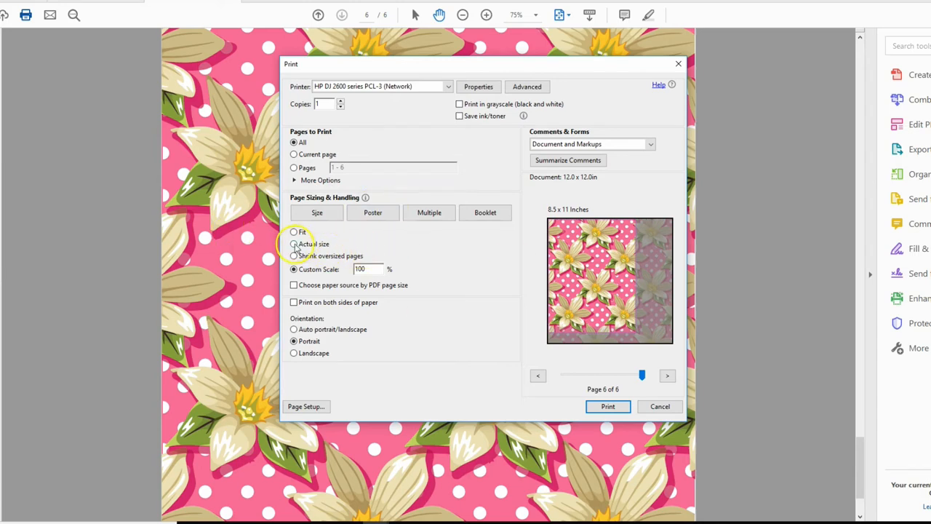
{"action": "left_click", "coordinate": [294, 244]}
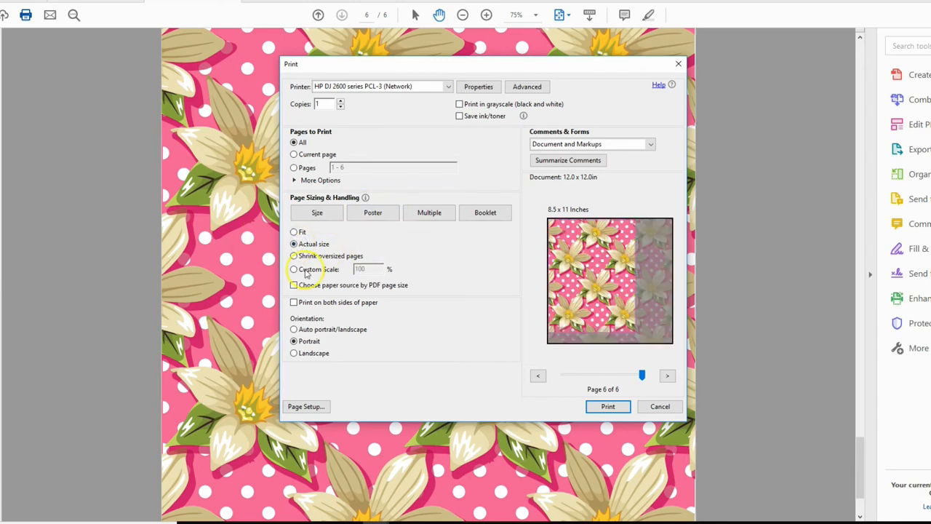
{"action": "left_click", "coordinate": [294, 269]}
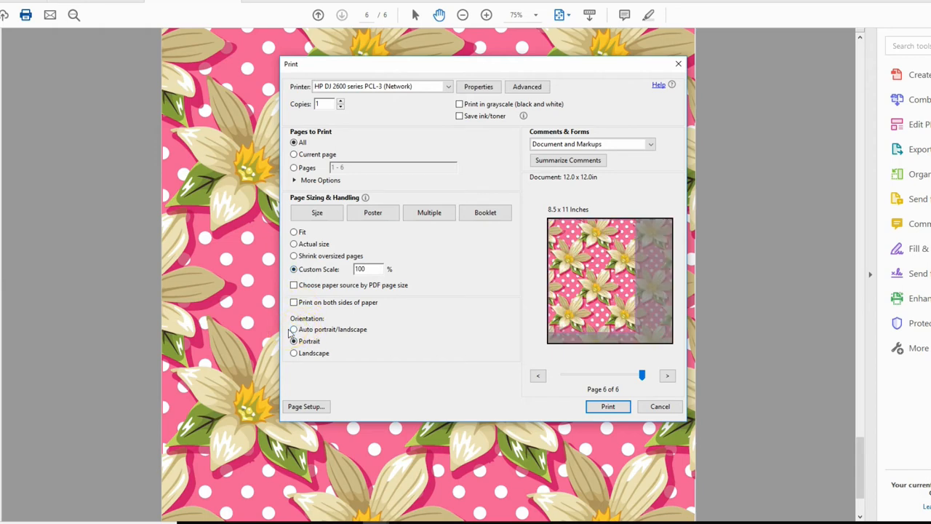
{"action": "left_click", "coordinate": [294, 329]}
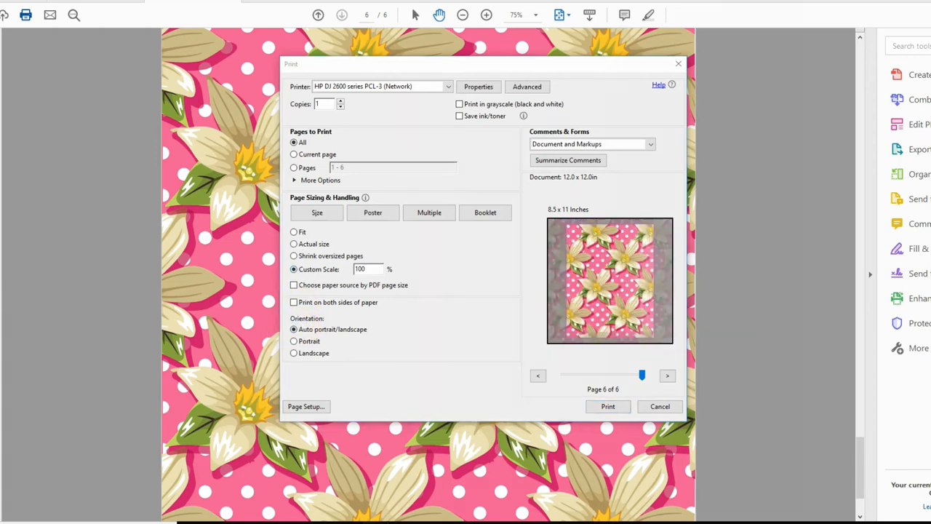